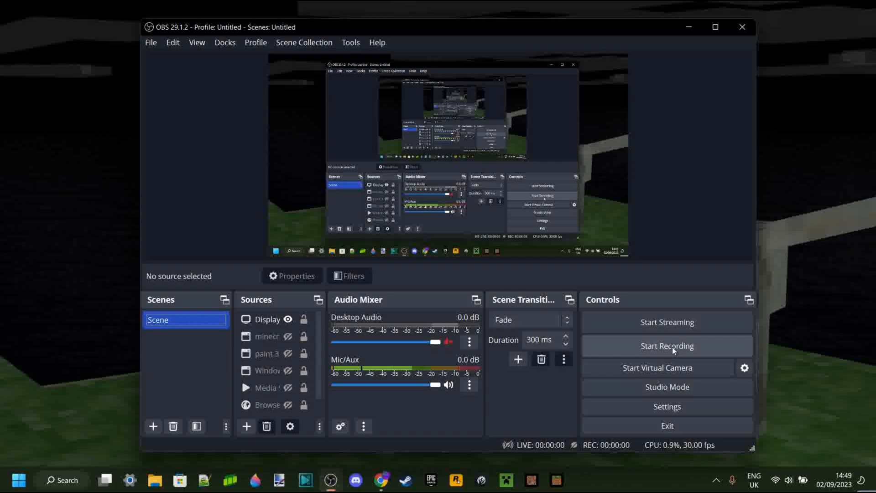
mouse_move(557, 381)
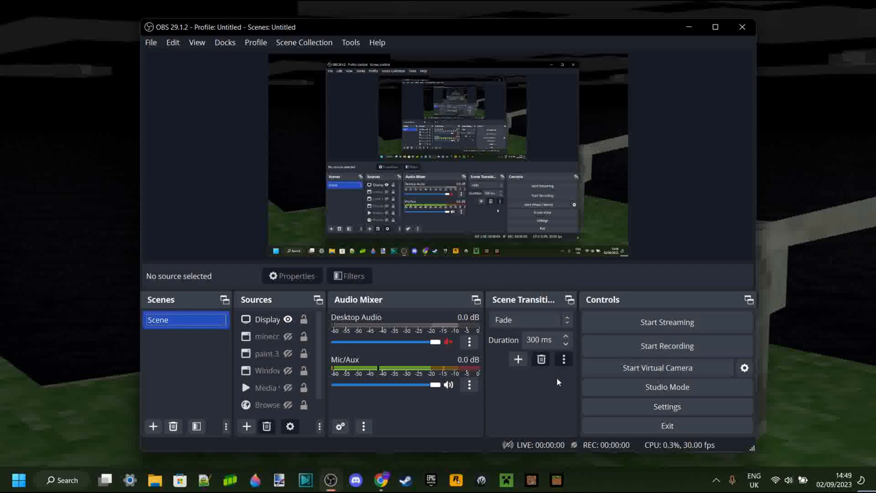
mouse_move(667, 346)
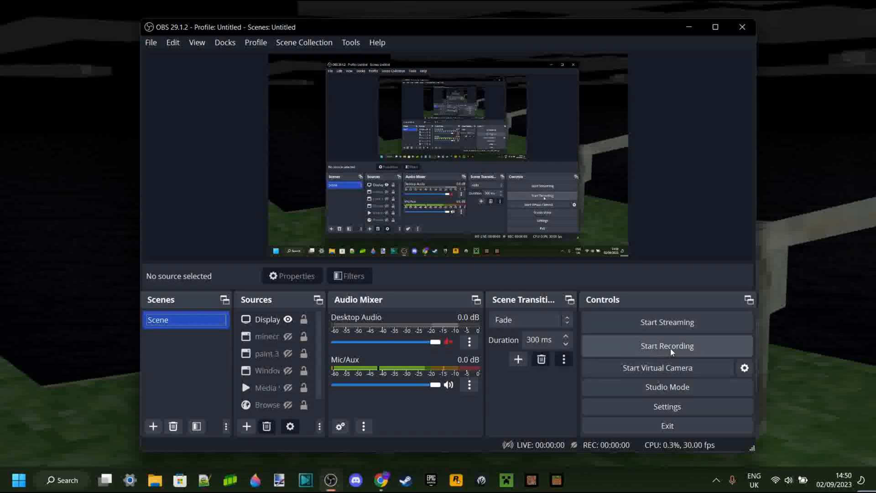
mouse_move(163, 78)
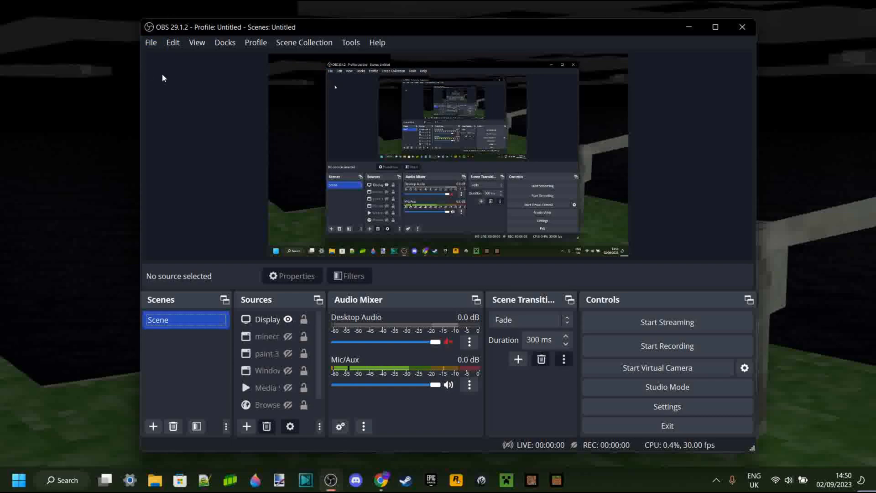
mouse_move(551, 418)
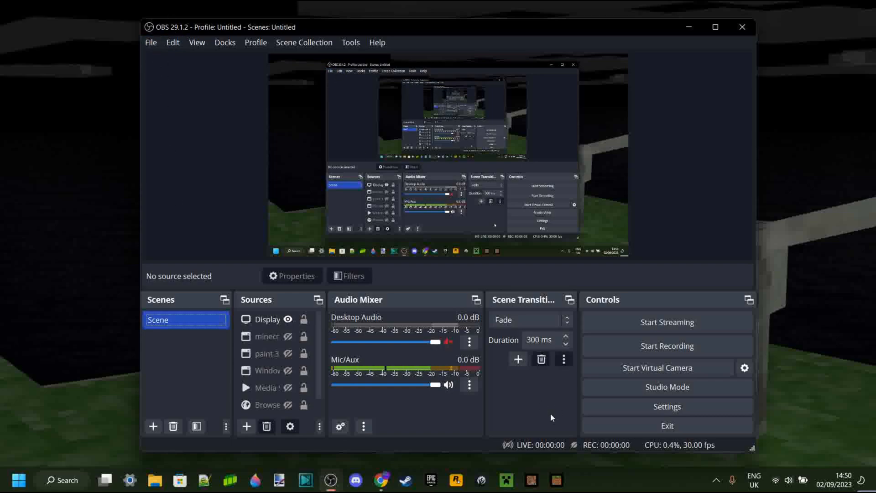
mouse_move(541, 424)
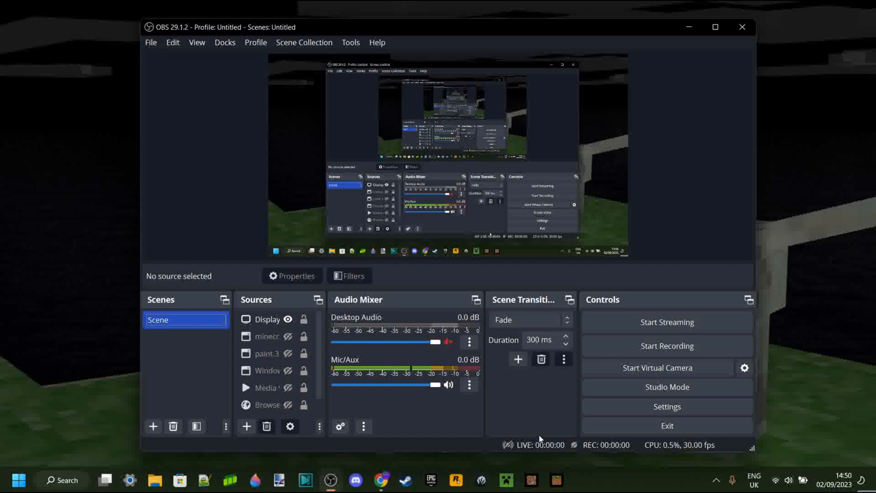
mouse_move(517, 387)
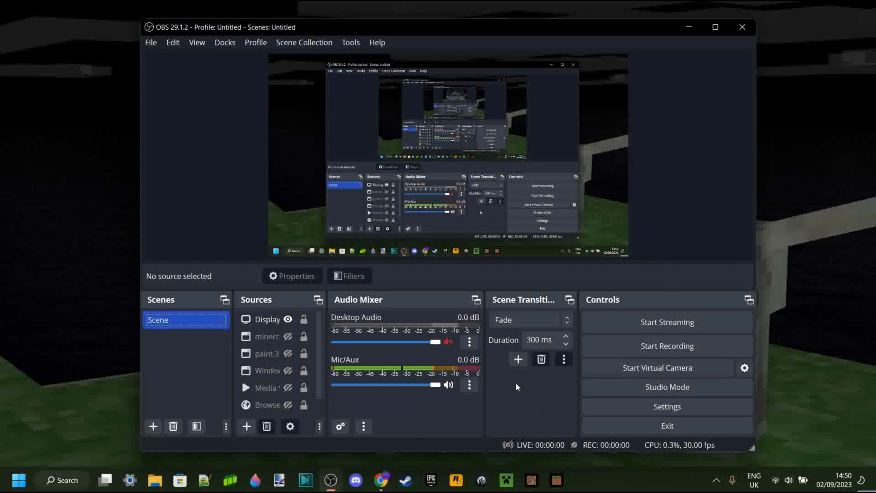
mouse_move(525, 404)
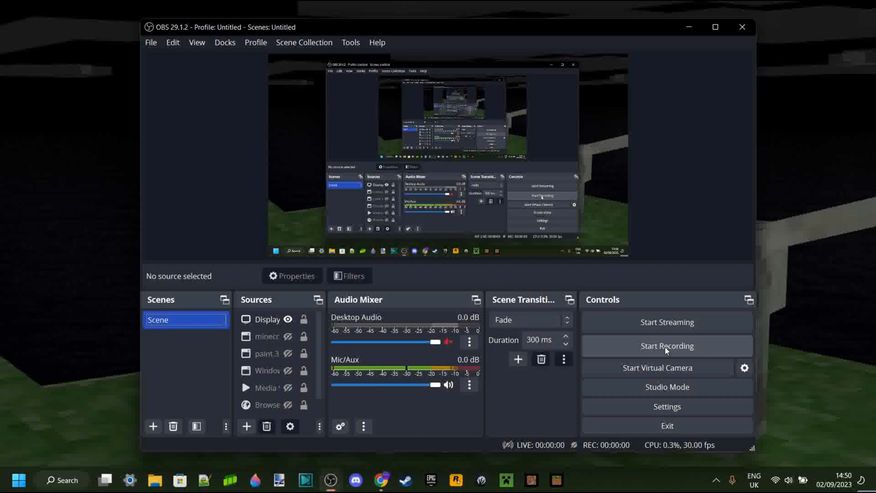
mouse_move(707, 351)
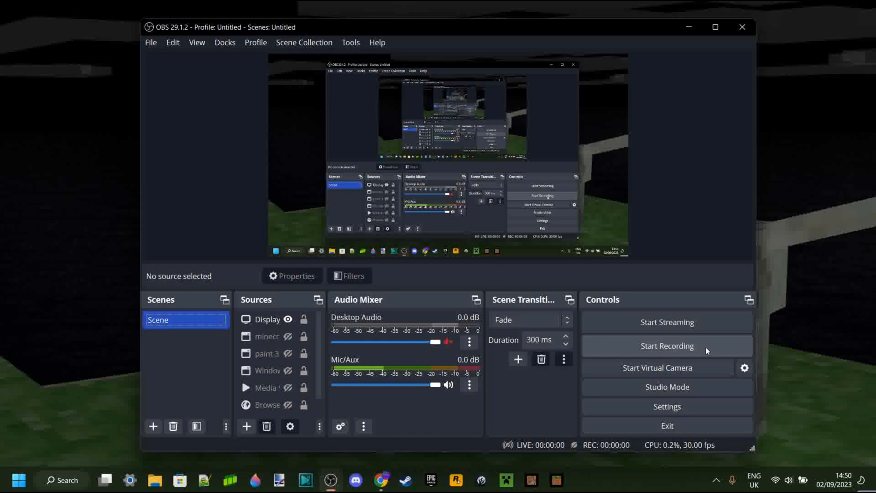
mouse_move(676, 406)
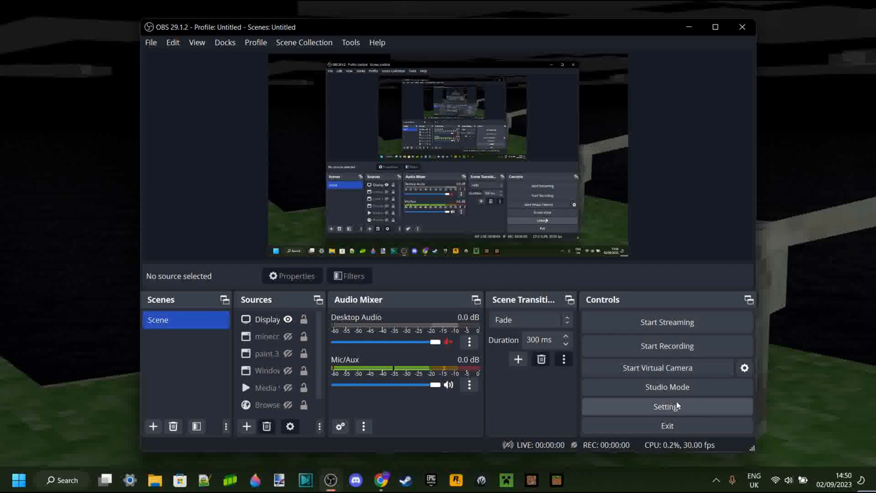
Step: Show the Output > Recording settings page, currently using MPEG-4 (.mp4) format
click(667, 406)
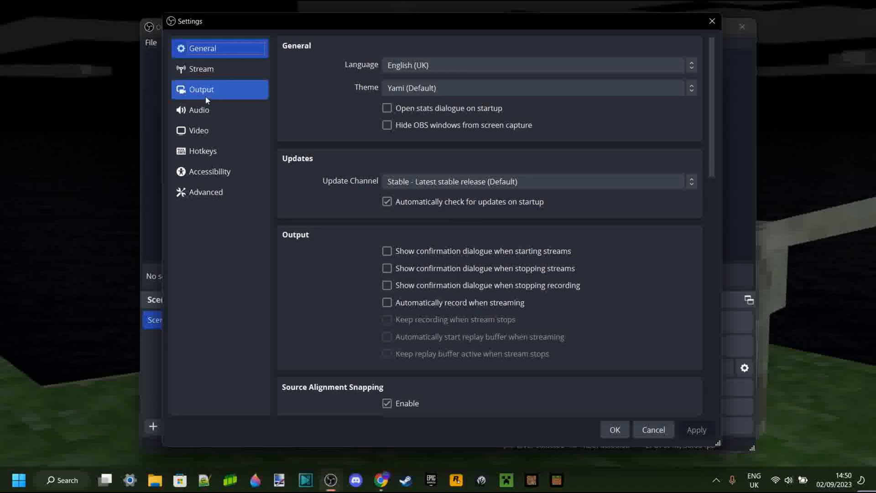
click(201, 90)
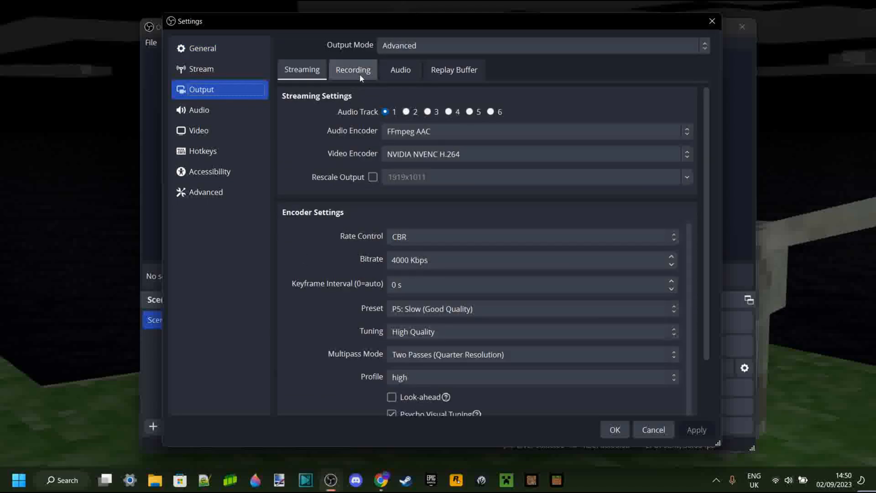
click(353, 70)
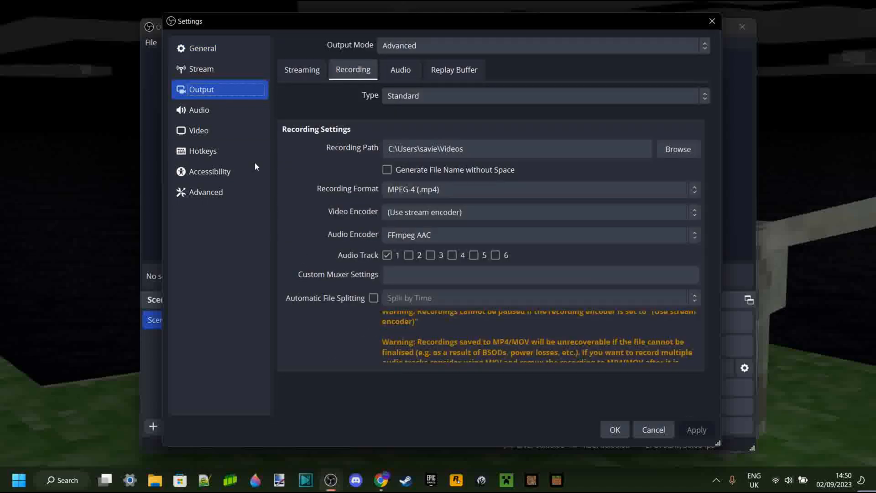
mouse_move(337, 189)
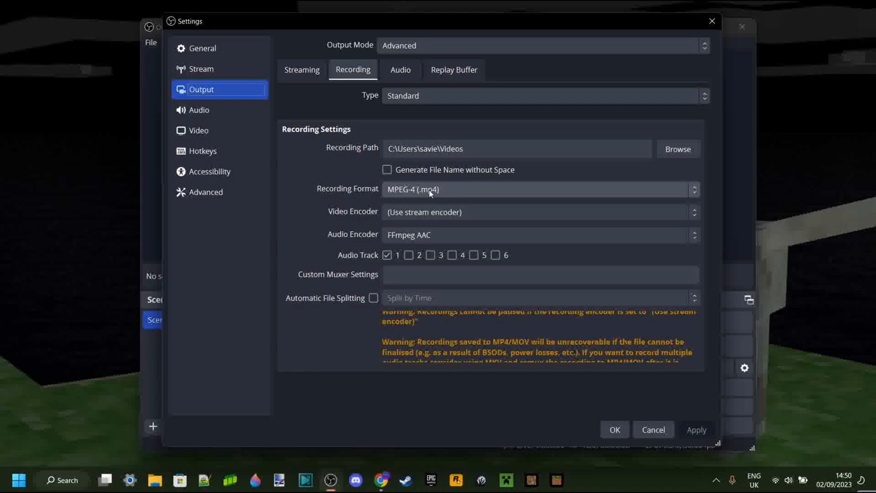
mouse_move(462, 196)
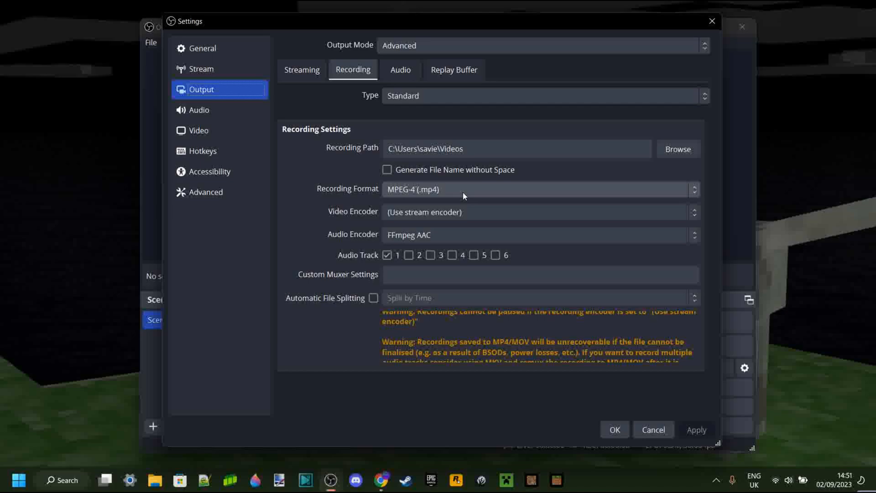
mouse_move(453, 193)
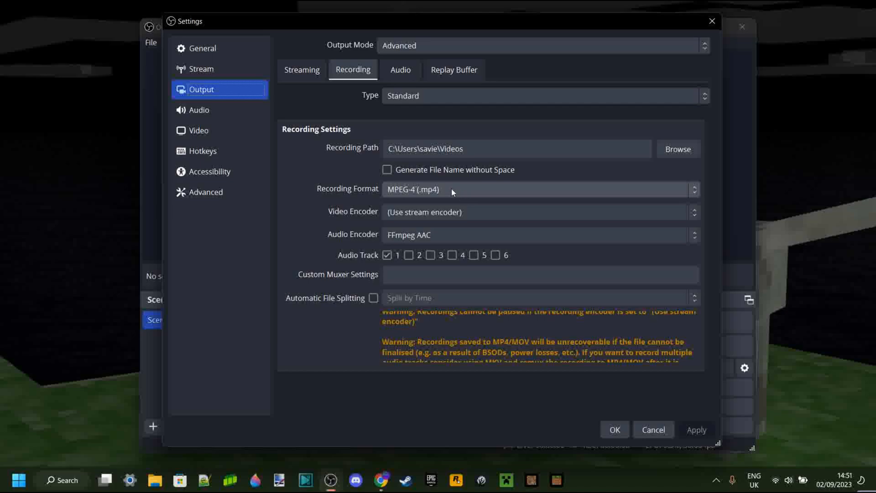
Step: Choose Matroska Video (.mkv) from the Recording Format dropdown
click(539, 189)
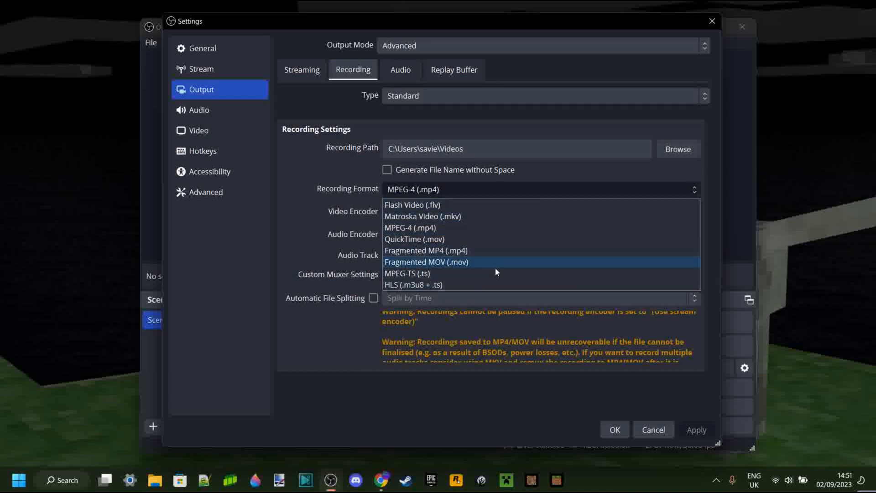
mouse_move(437, 205)
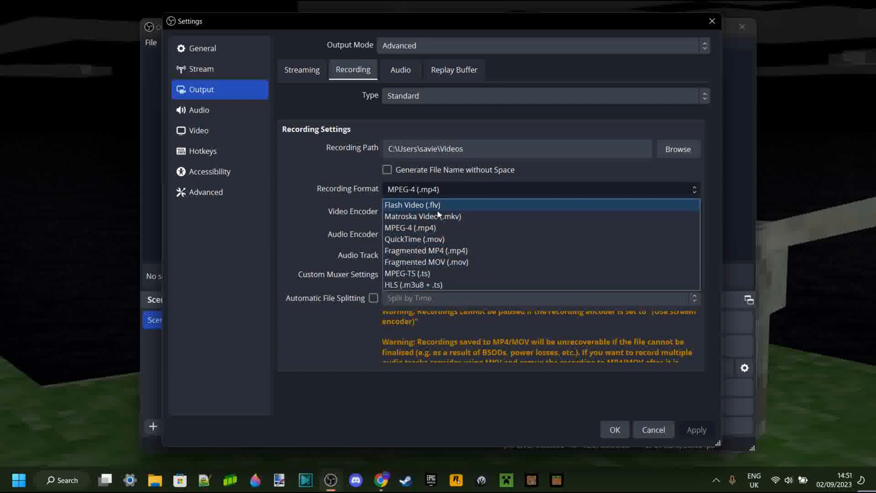
mouse_move(458, 216)
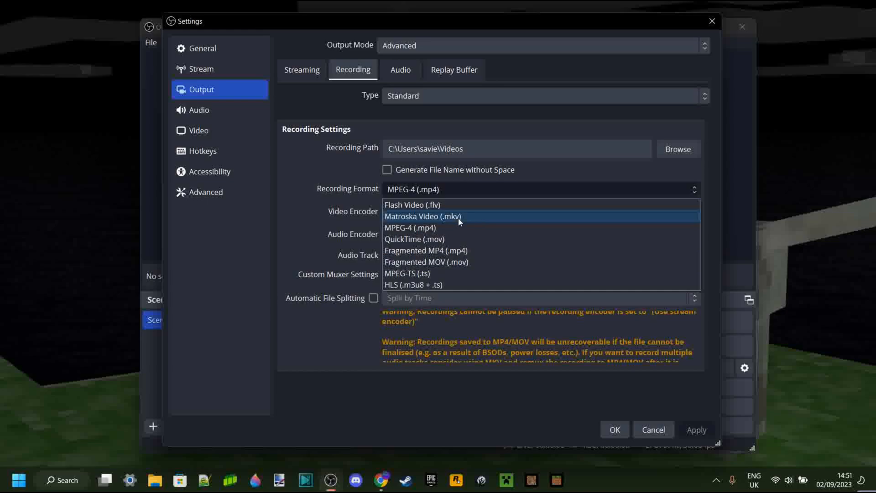
click(422, 216)
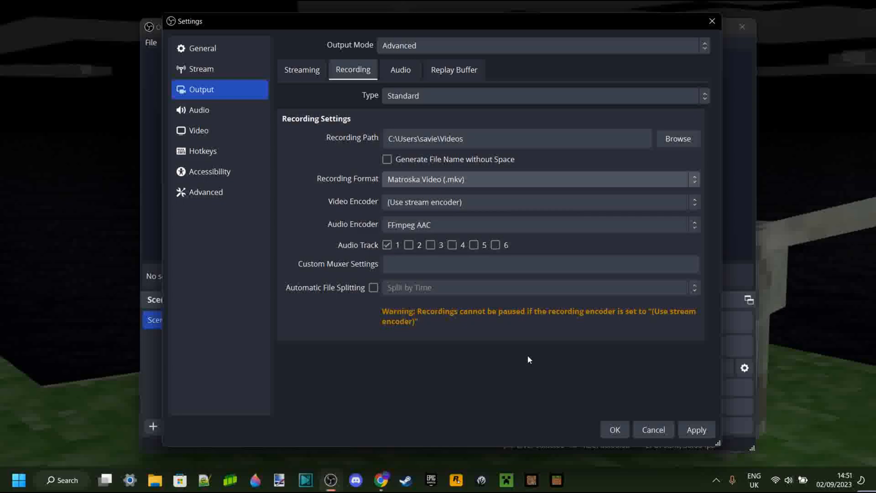
mouse_move(480, 190)
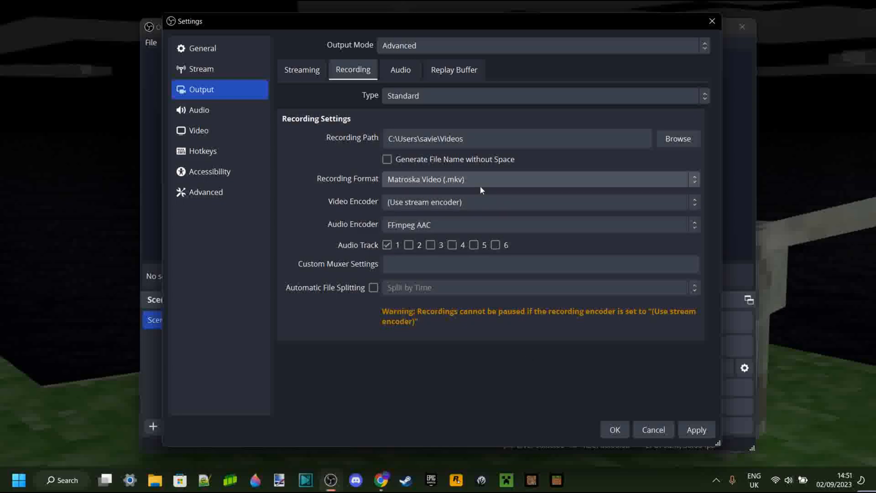
mouse_move(461, 184)
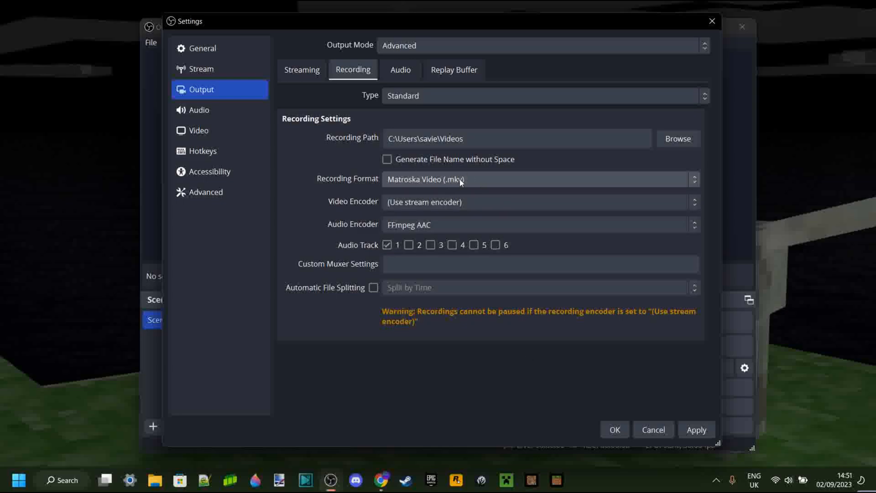
mouse_move(460, 189)
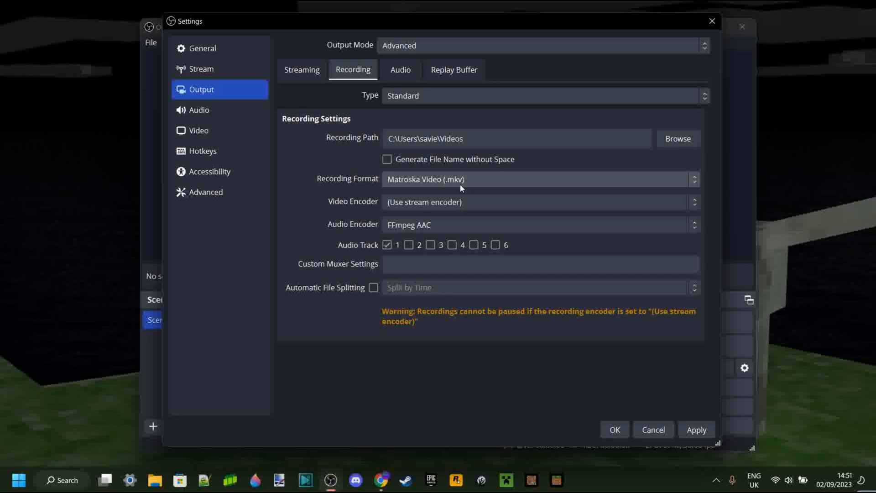
mouse_move(463, 190)
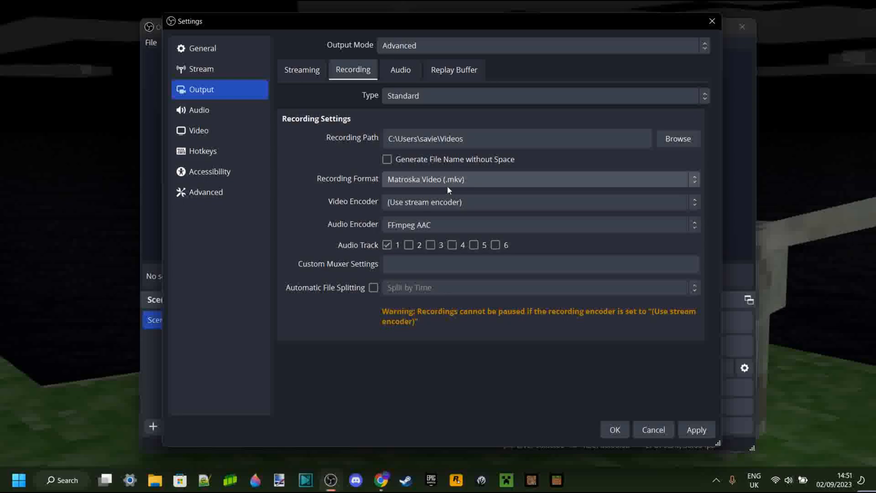
mouse_move(468, 193)
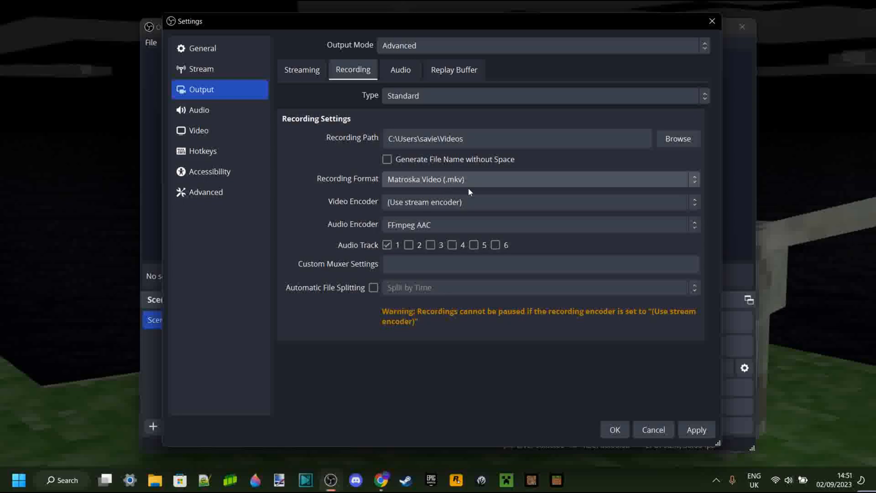
mouse_move(470, 193)
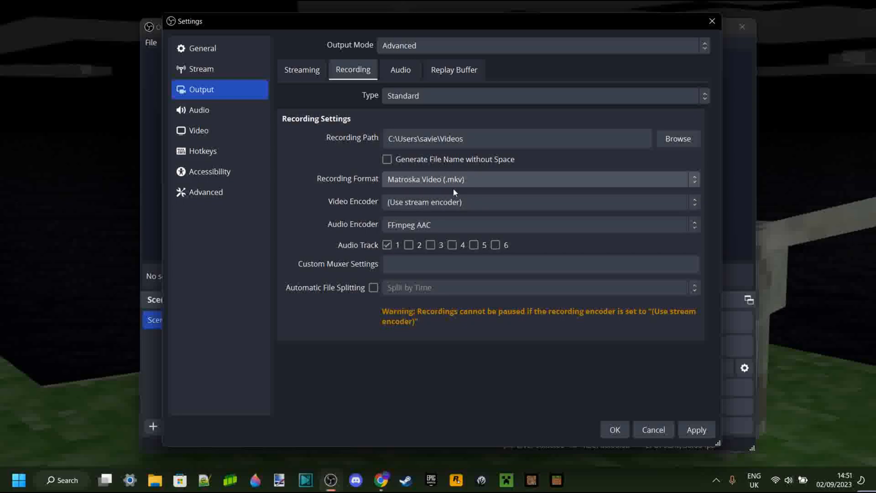
mouse_move(297, 207)
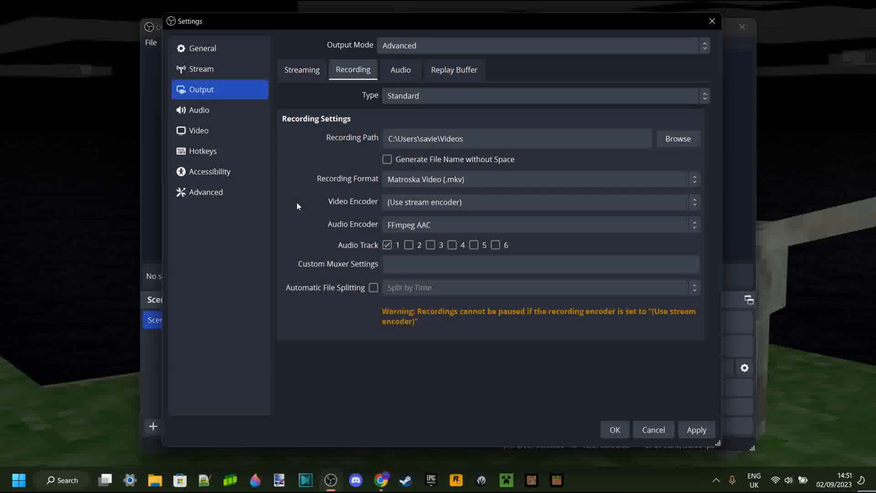
mouse_move(526, 418)
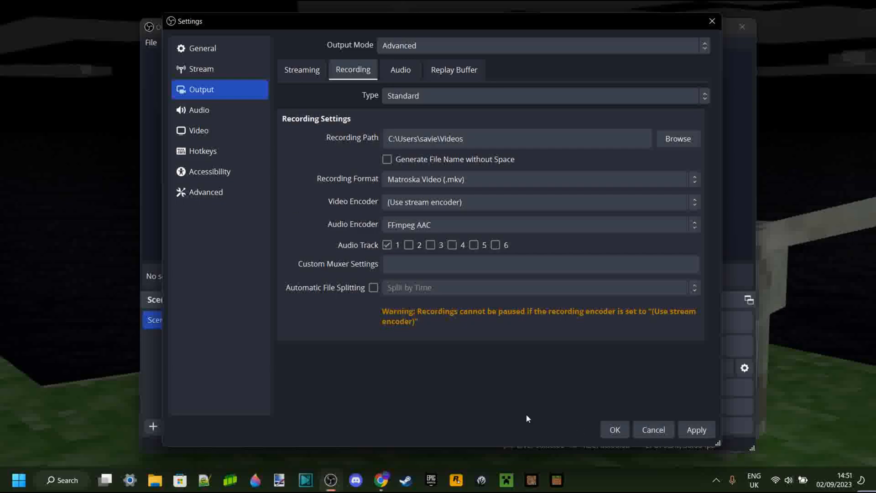
mouse_move(598, 381)
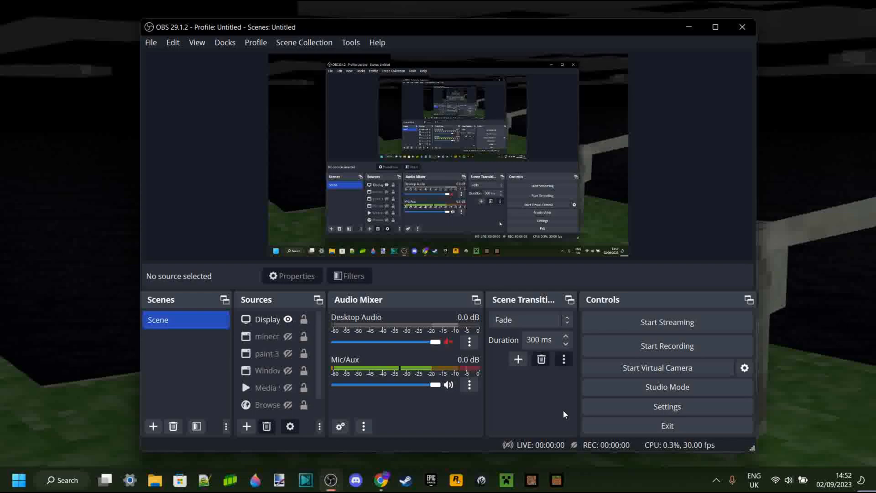
mouse_move(731, 184)
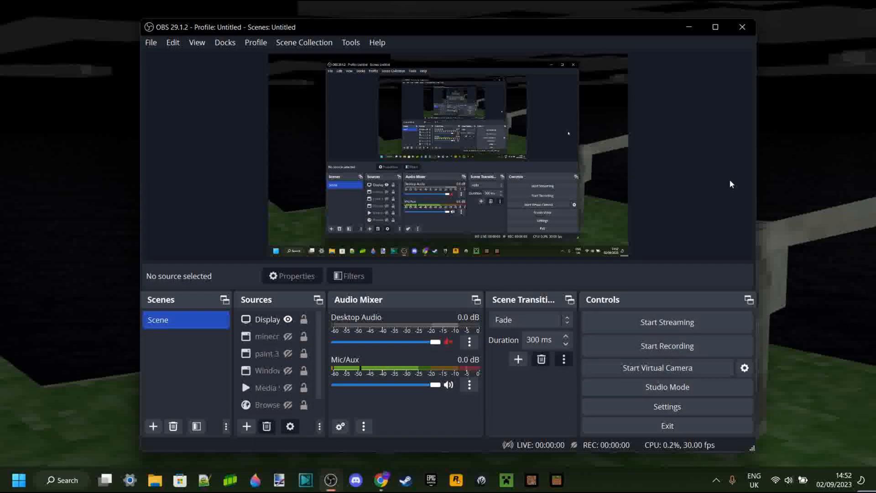
mouse_move(716, 126)
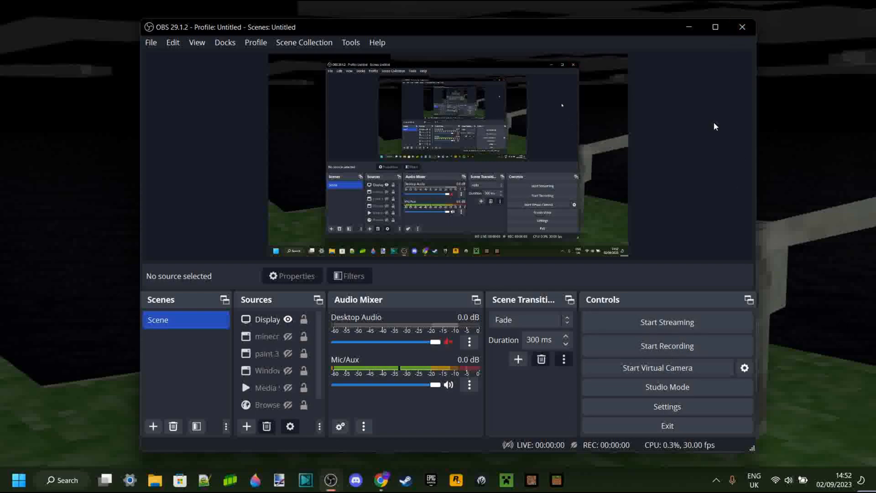
mouse_move(685, 220)
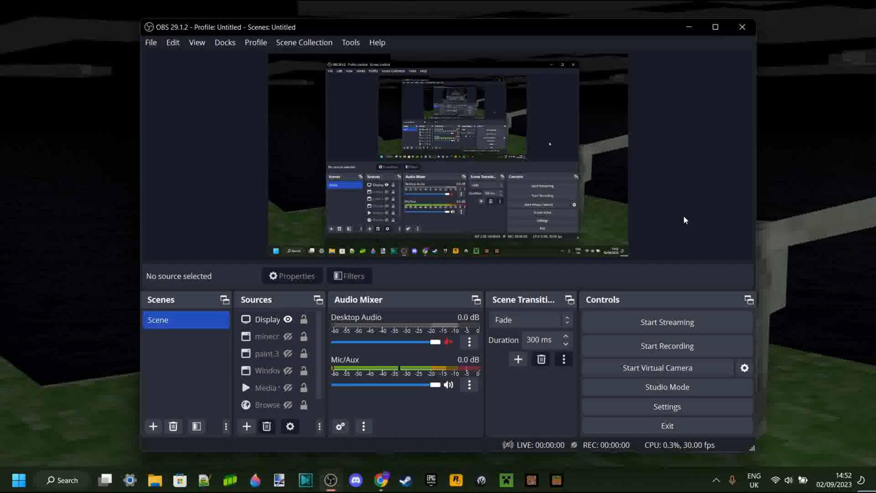
mouse_move(667, 387)
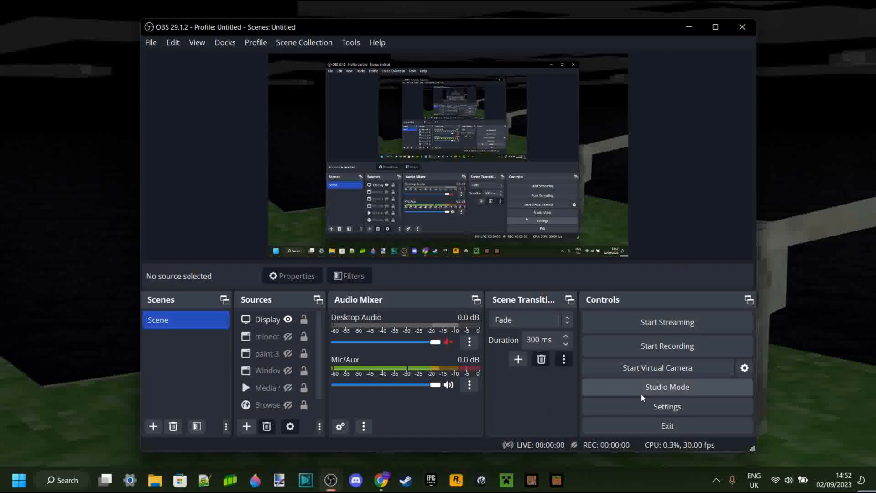
mouse_move(523, 408)
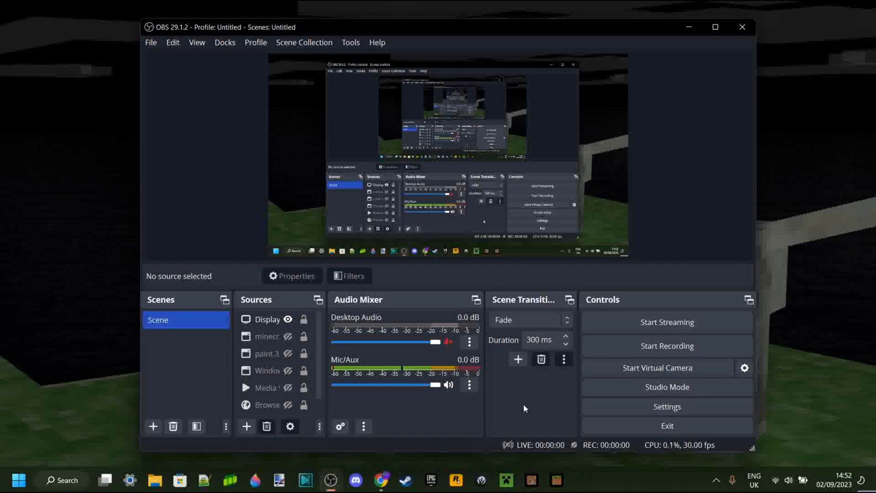
mouse_move(667, 346)
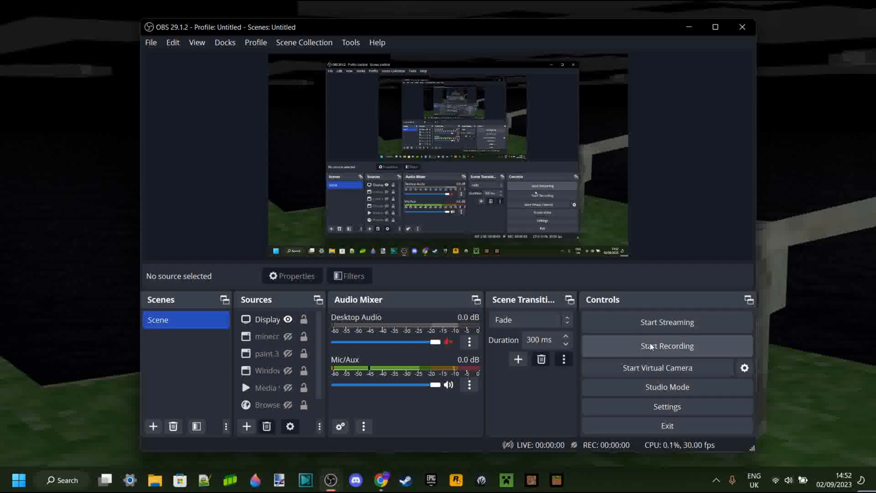
mouse_move(539, 408)
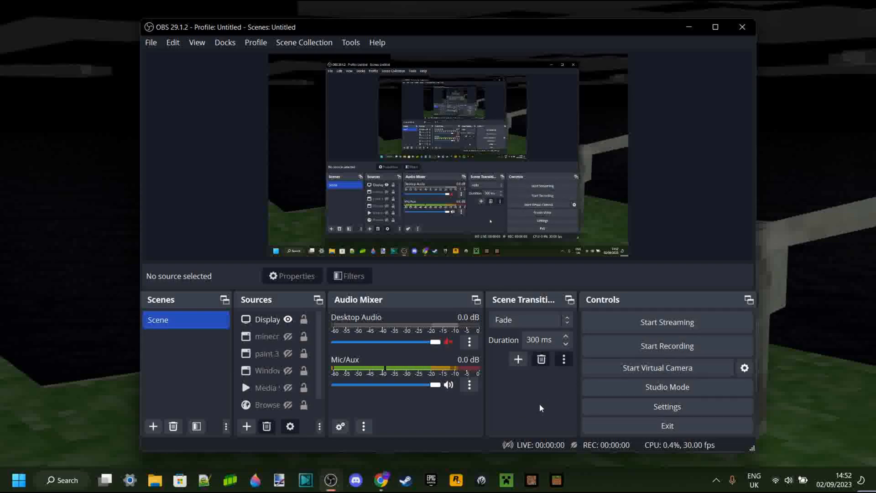